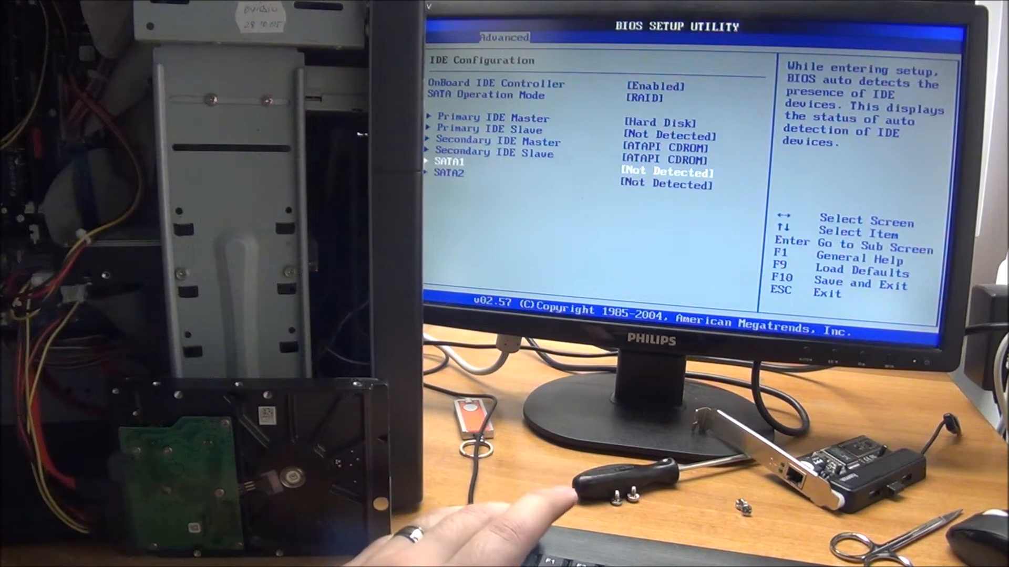
Step: Change SATA Operation Mode from RAID to non-RAID so SATA1 is detected as a hard disk
{"action": "key", "text": "enter"}
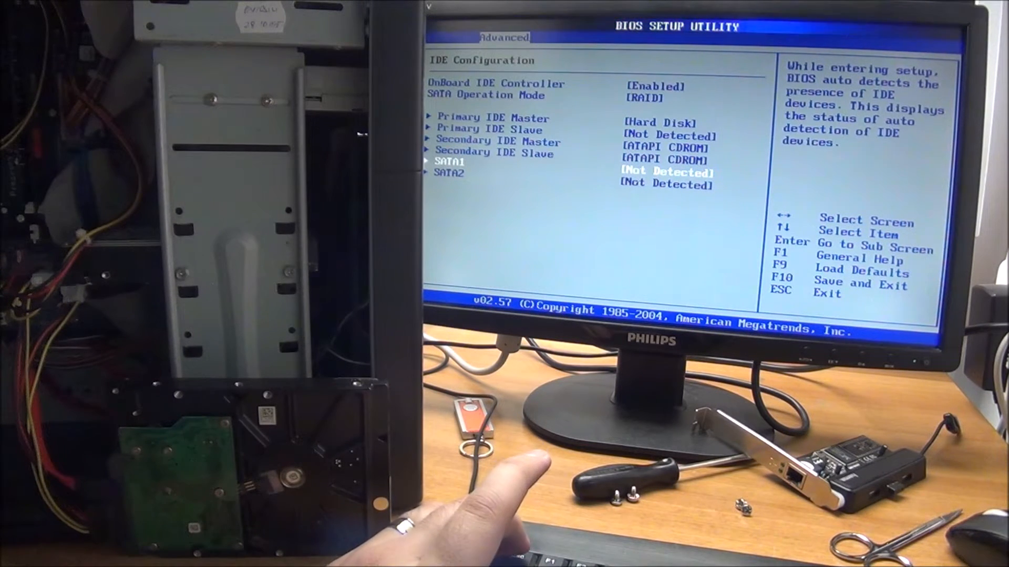
{"action": "key", "text": "up"}
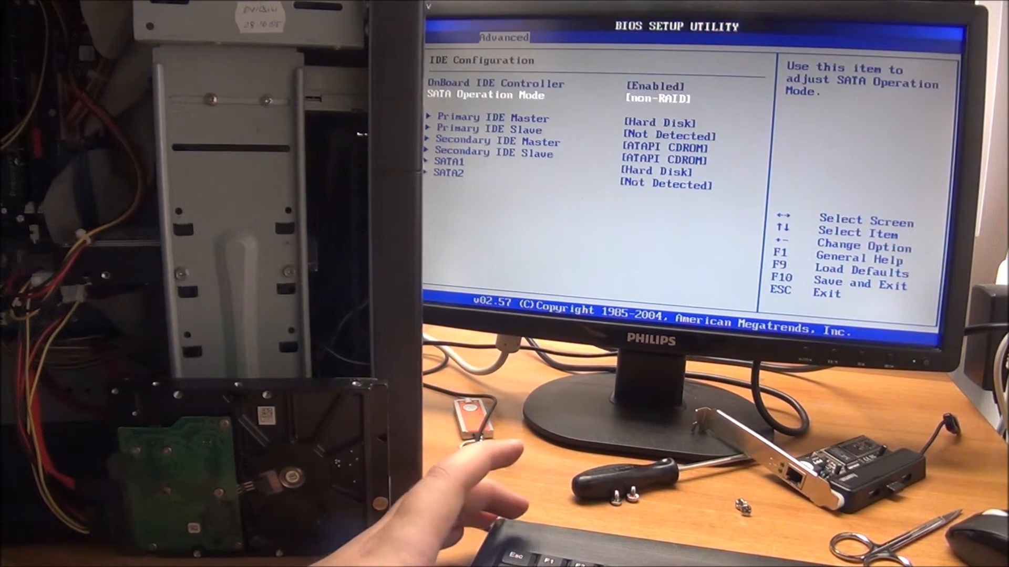
{"action": "key", "text": "Down"}
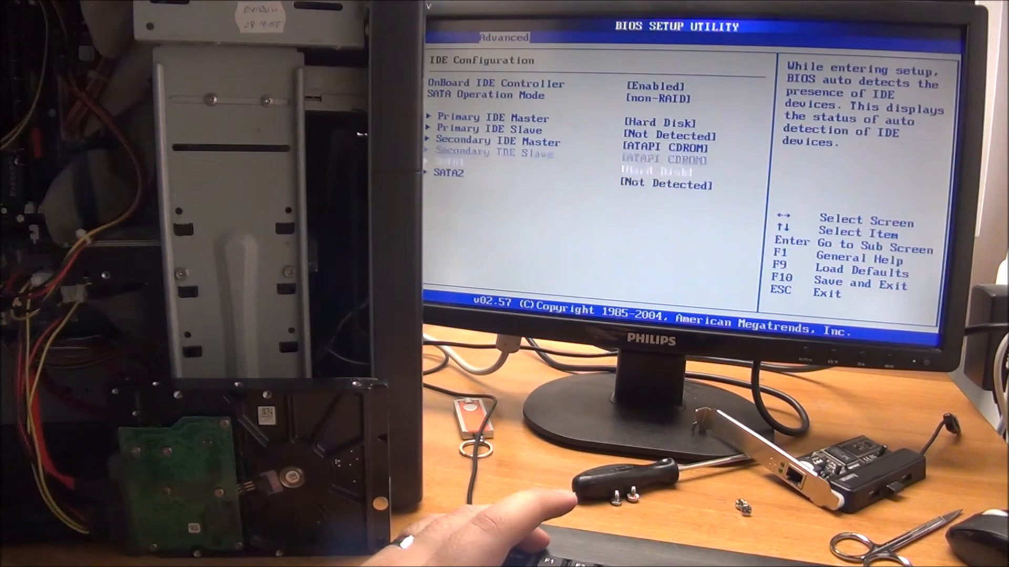
{"action": "key", "text": "up"}
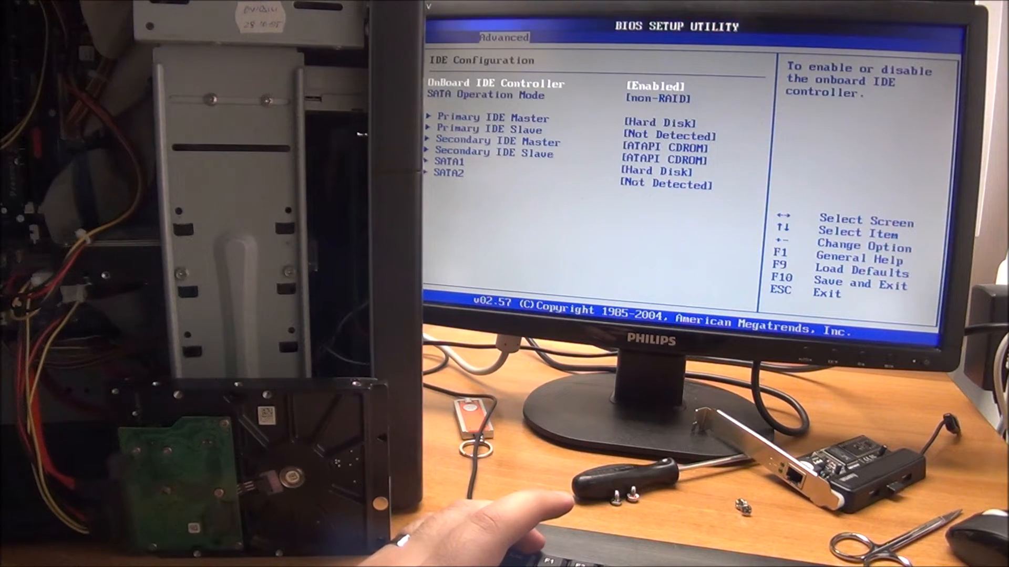
{"action": "key", "text": "Down"}
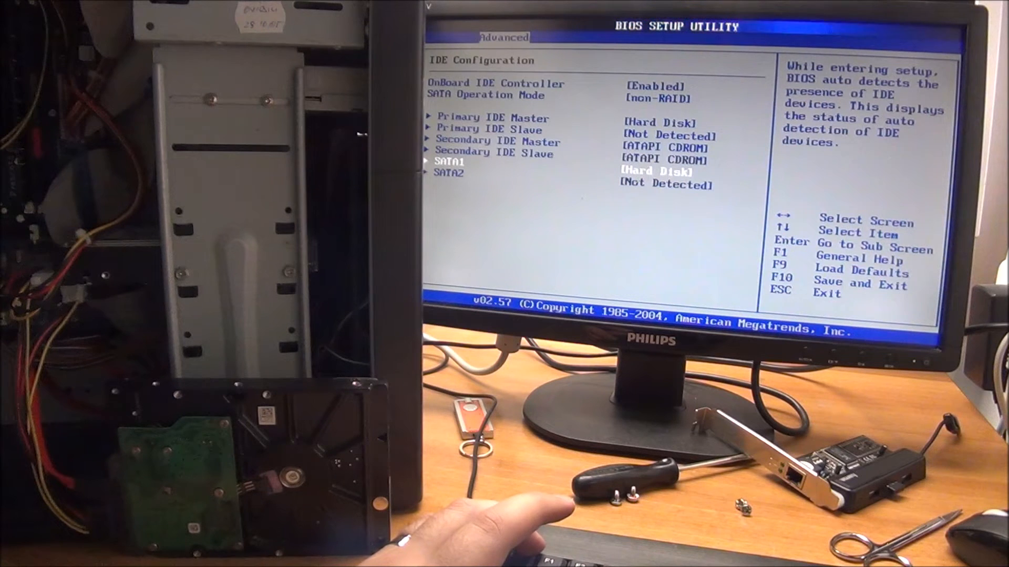
{"action": "key", "text": "up"}
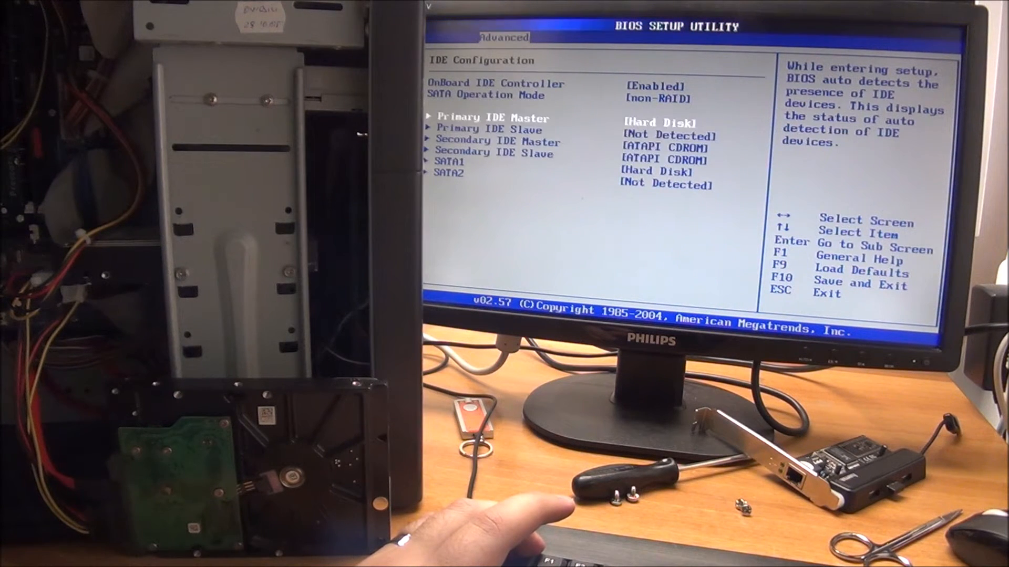
{"action": "key", "text": "up"}
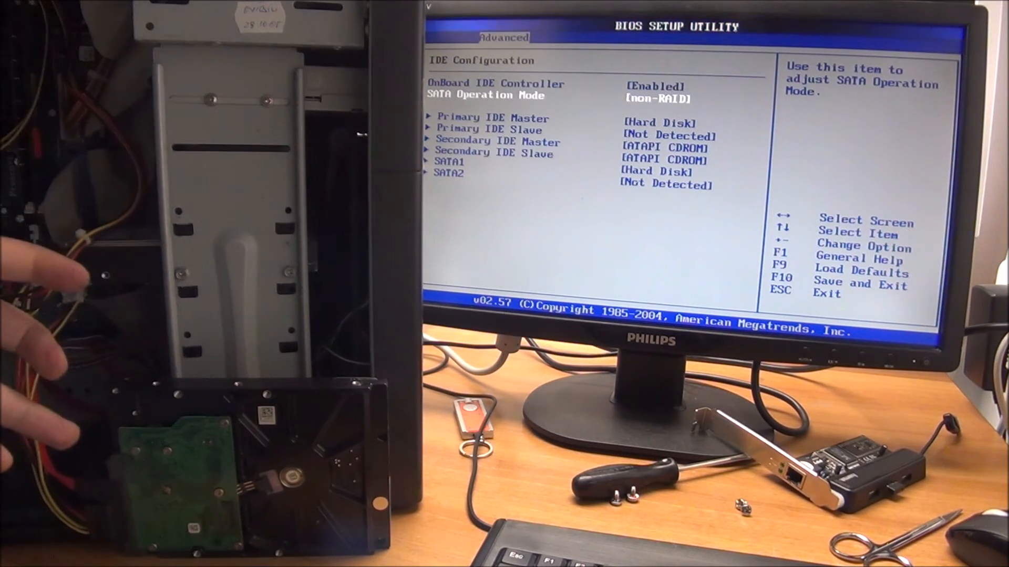
{"action": "mouse_move", "coordinate": [52, 303]}
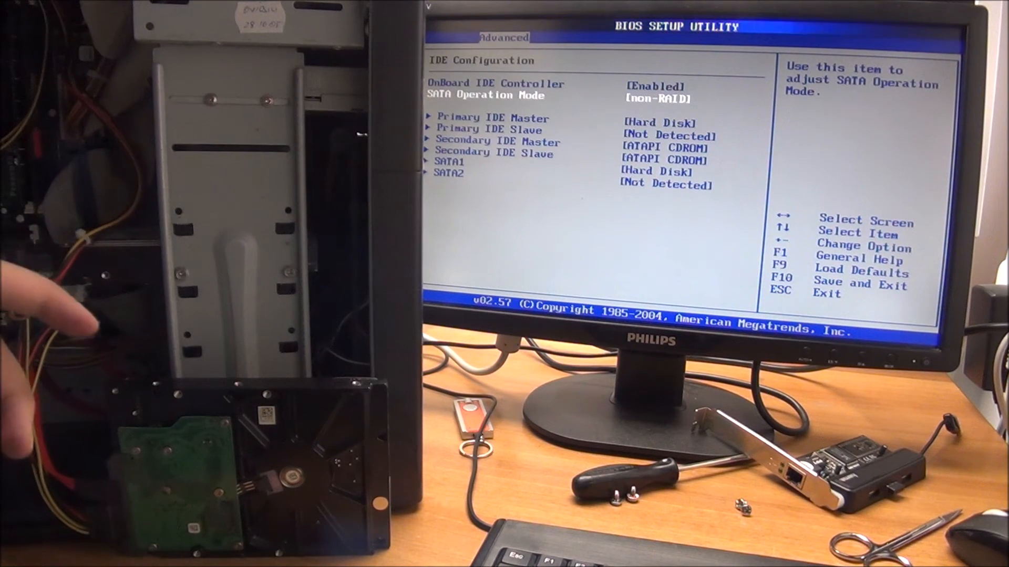